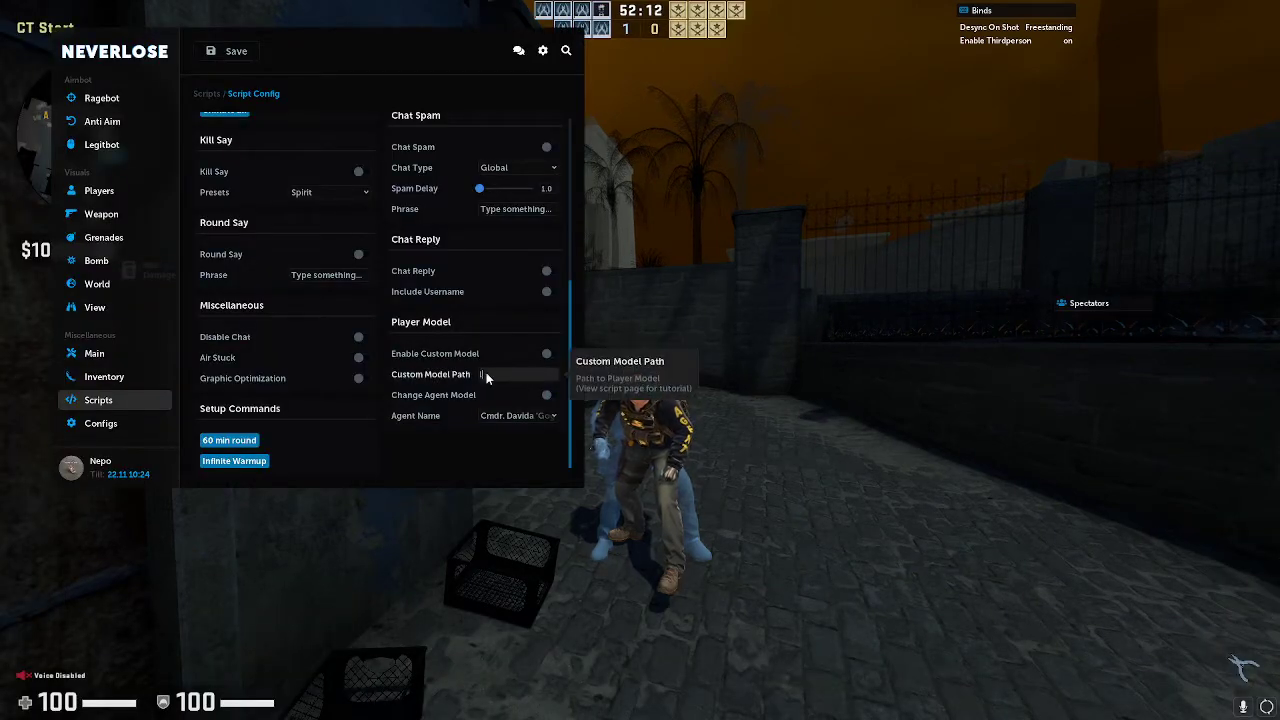
Step: Toggle Enable Custom Model in Neverlose's Player Model script, showing an untextured body
{"action": "left_click", "coordinate": [546, 352]}
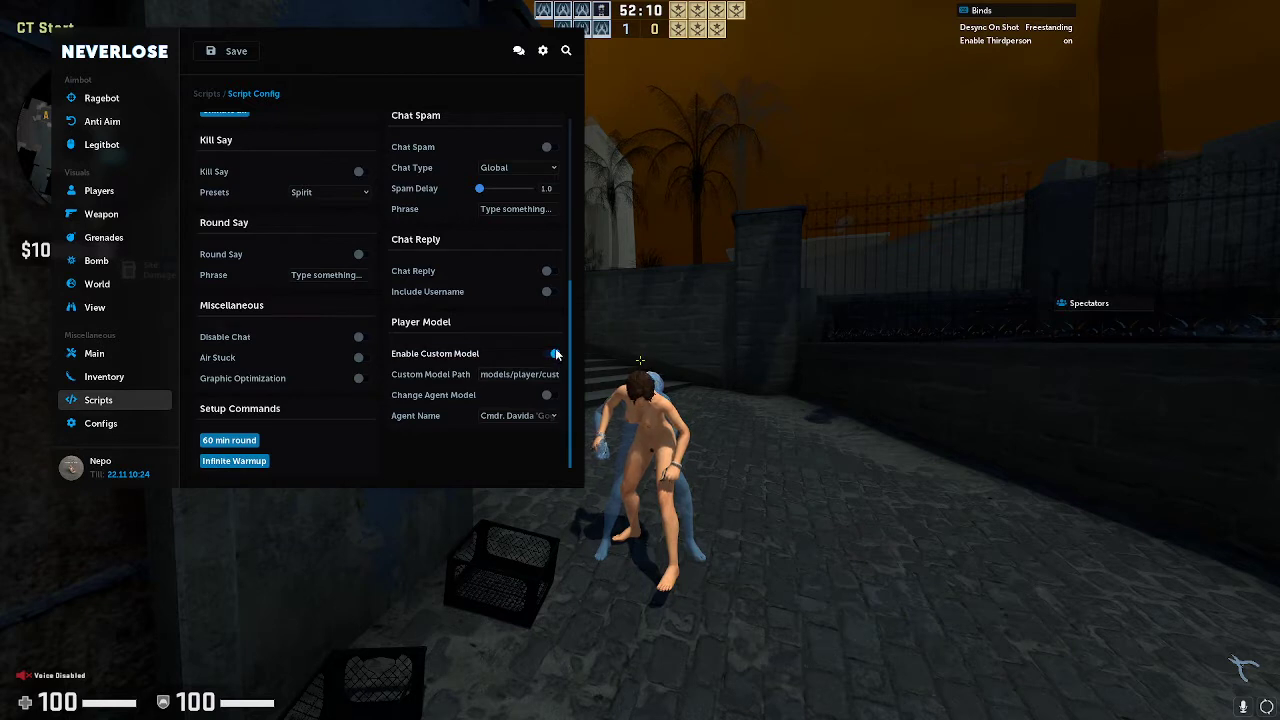
{"action": "left_click", "coordinate": [546, 352]}
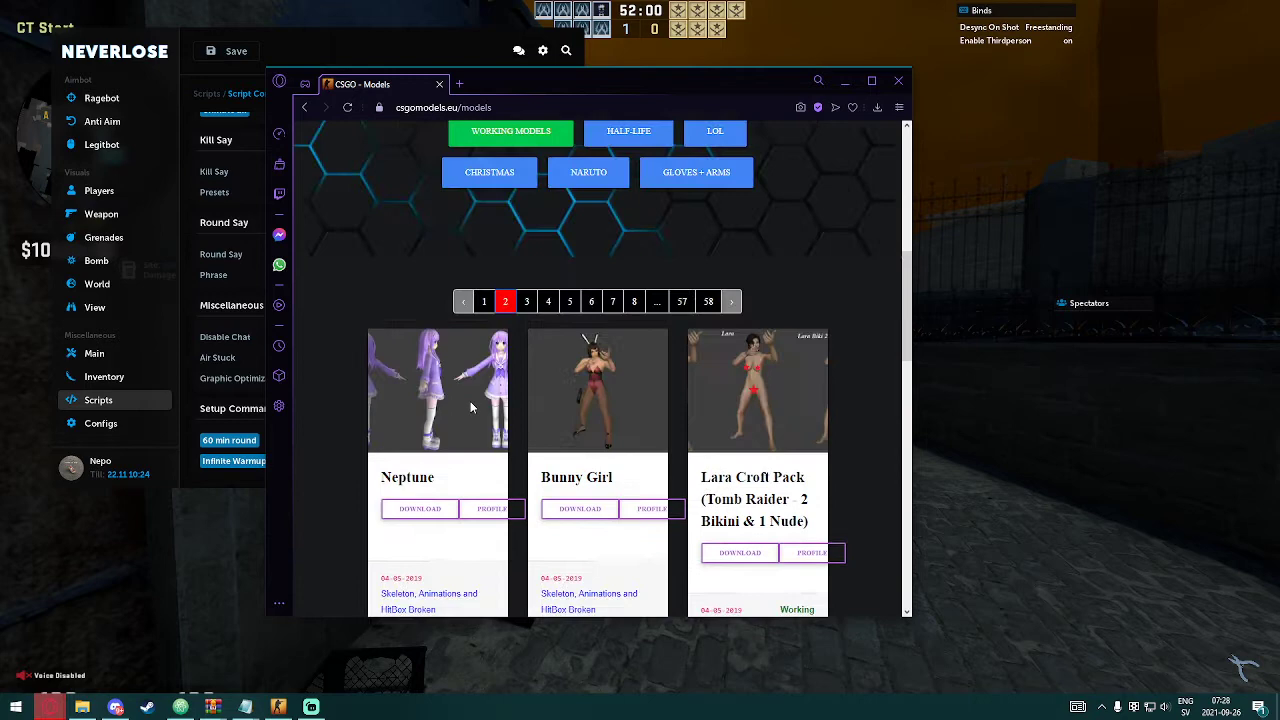
Step: Go to page 3 of the csgomodels.eu list and download the Rayman model archive
{"action": "scroll", "scroll_direction": "down", "scroll_amount": 3}
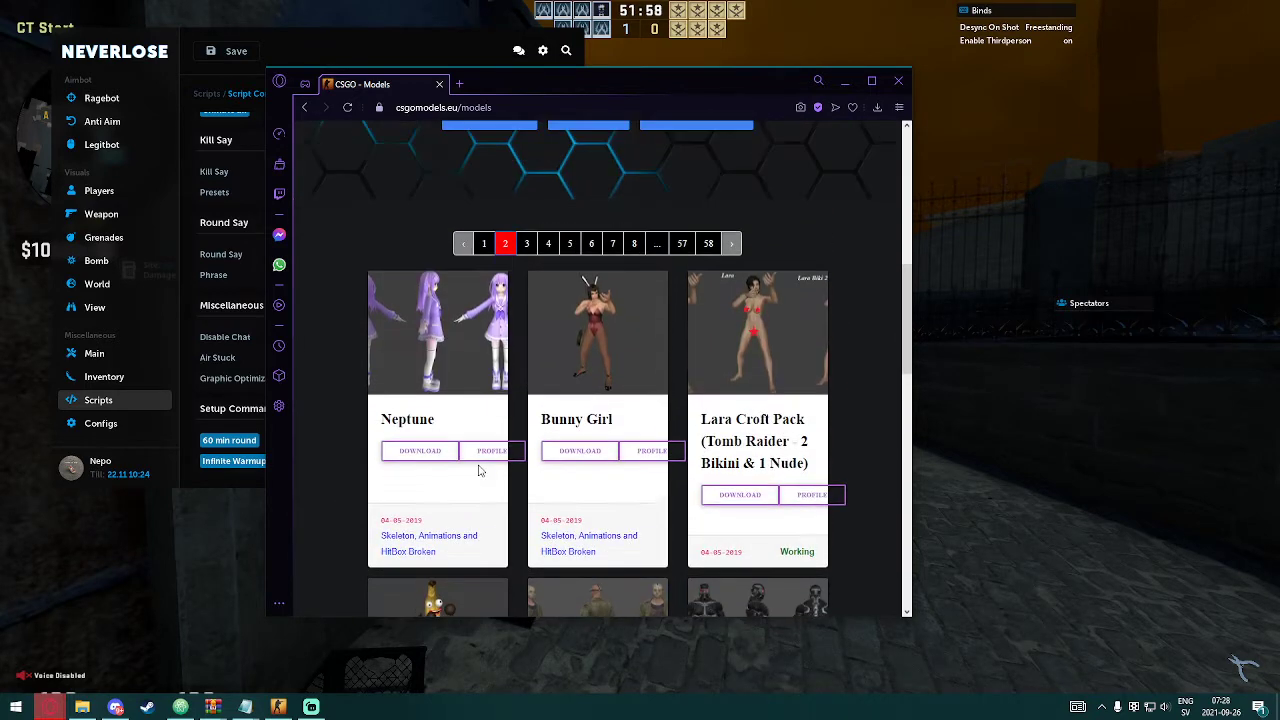
{"action": "scroll", "scroll_direction": "up", "scroll_amount": 3}
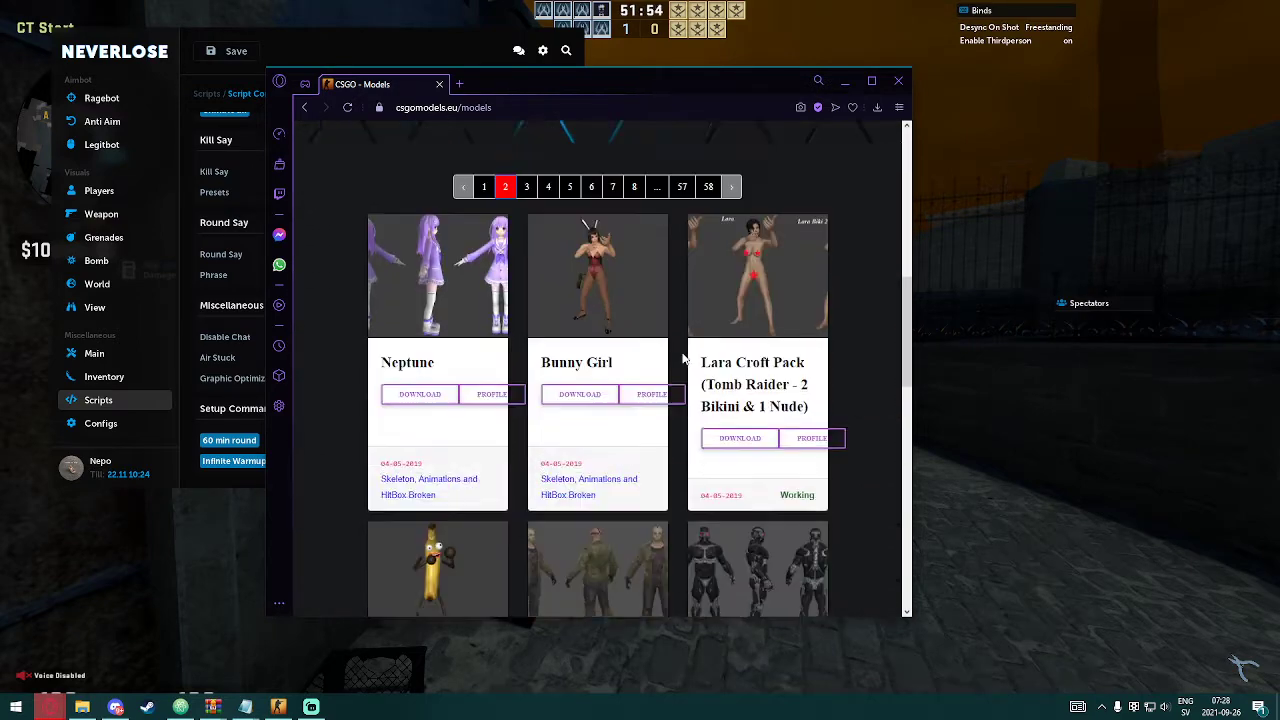
{"action": "scroll", "scroll_direction": "down", "scroll_amount": 3}
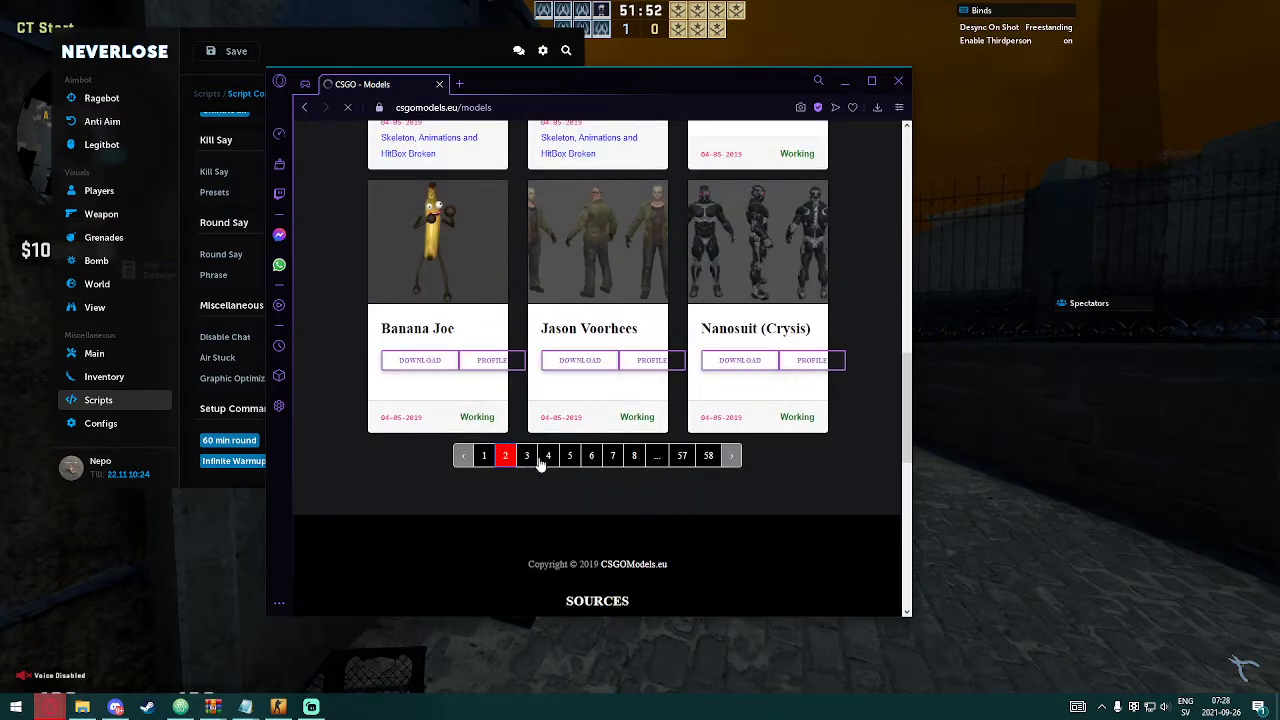
{"action": "left_click", "coordinate": [528, 456]}
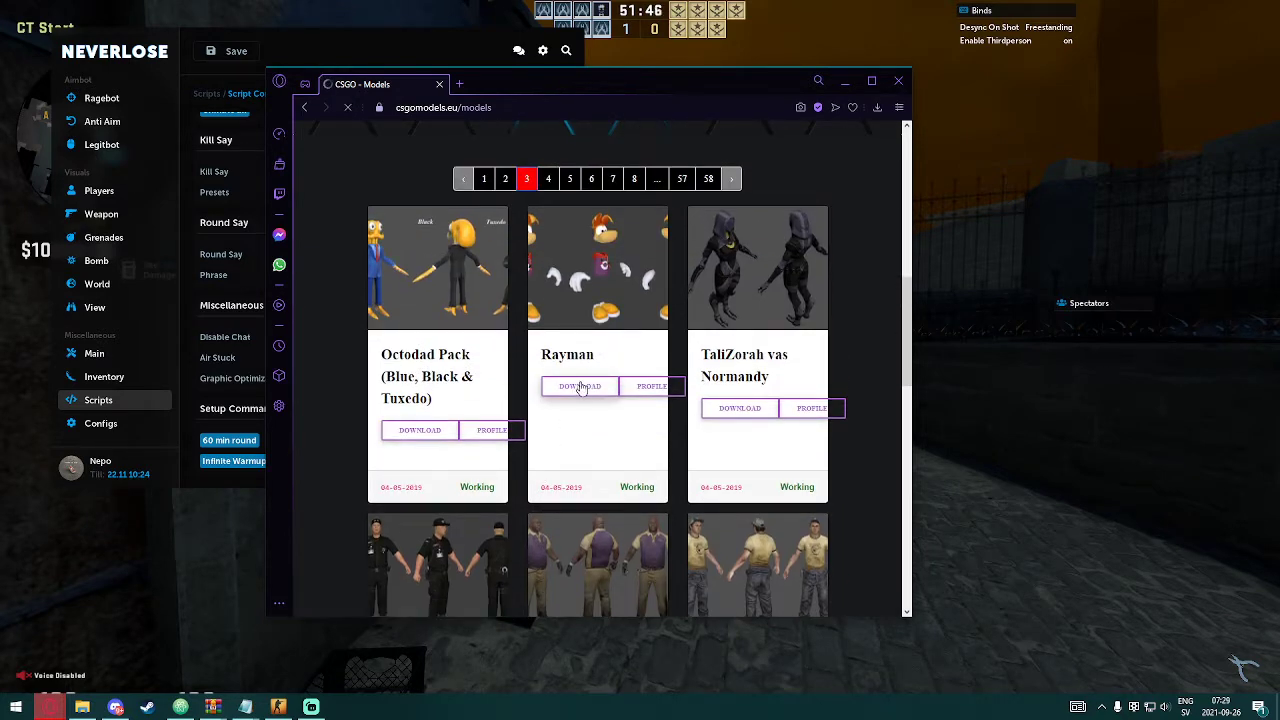
{"action": "left_click", "coordinate": [580, 388]}
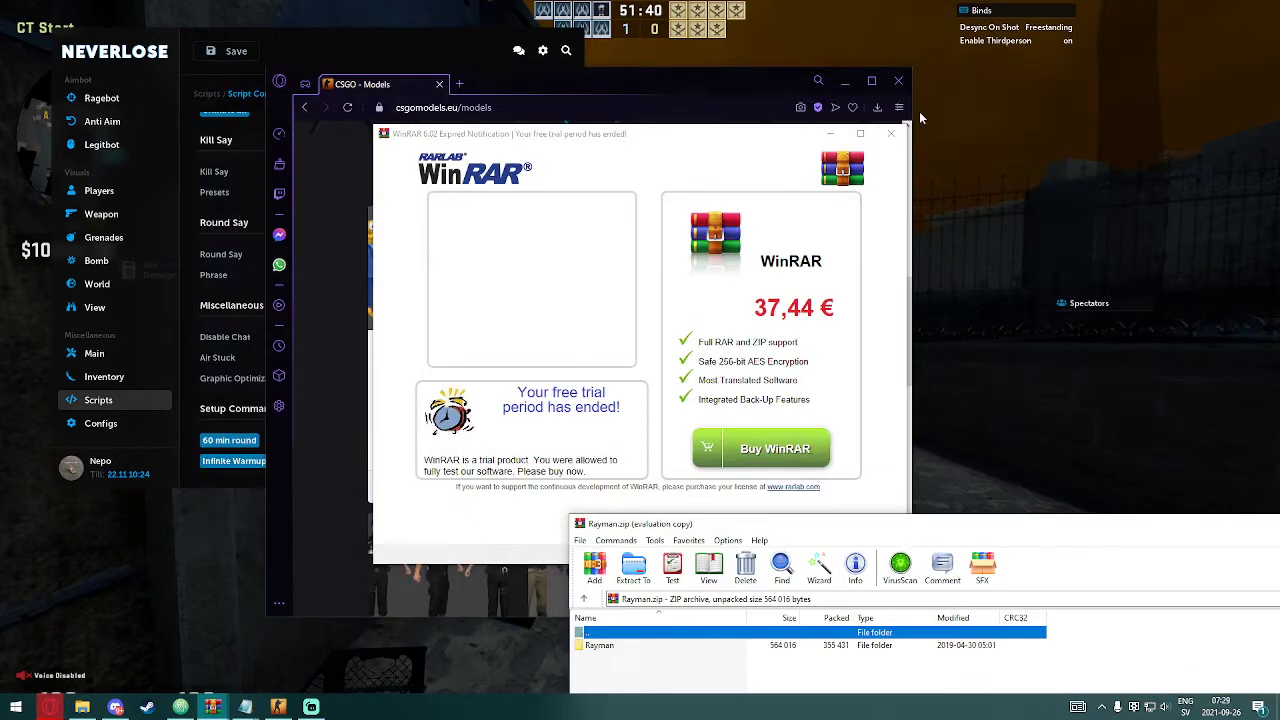
Step: Read rayman.txt's file-path notes in WinRAR, then enter the archive's GameServer folder
{"action": "left_click", "coordinate": [888, 132]}
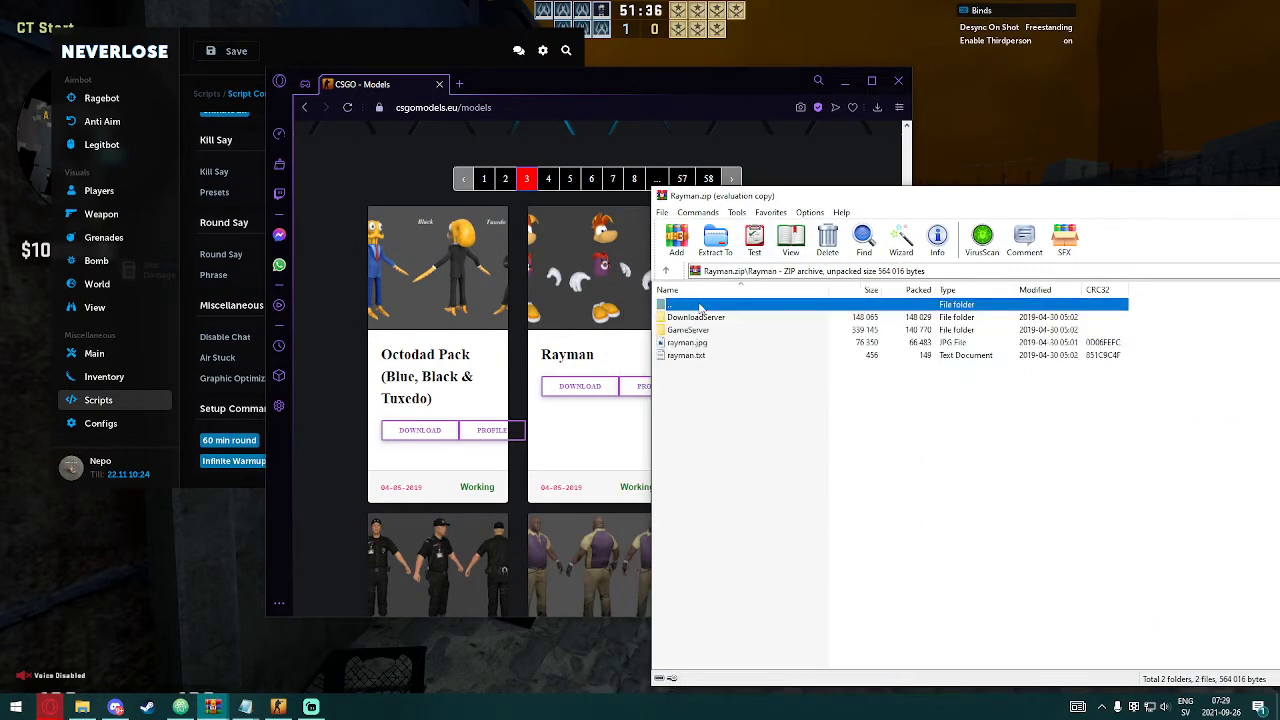
{"action": "mouse_move", "coordinate": [708, 368]}
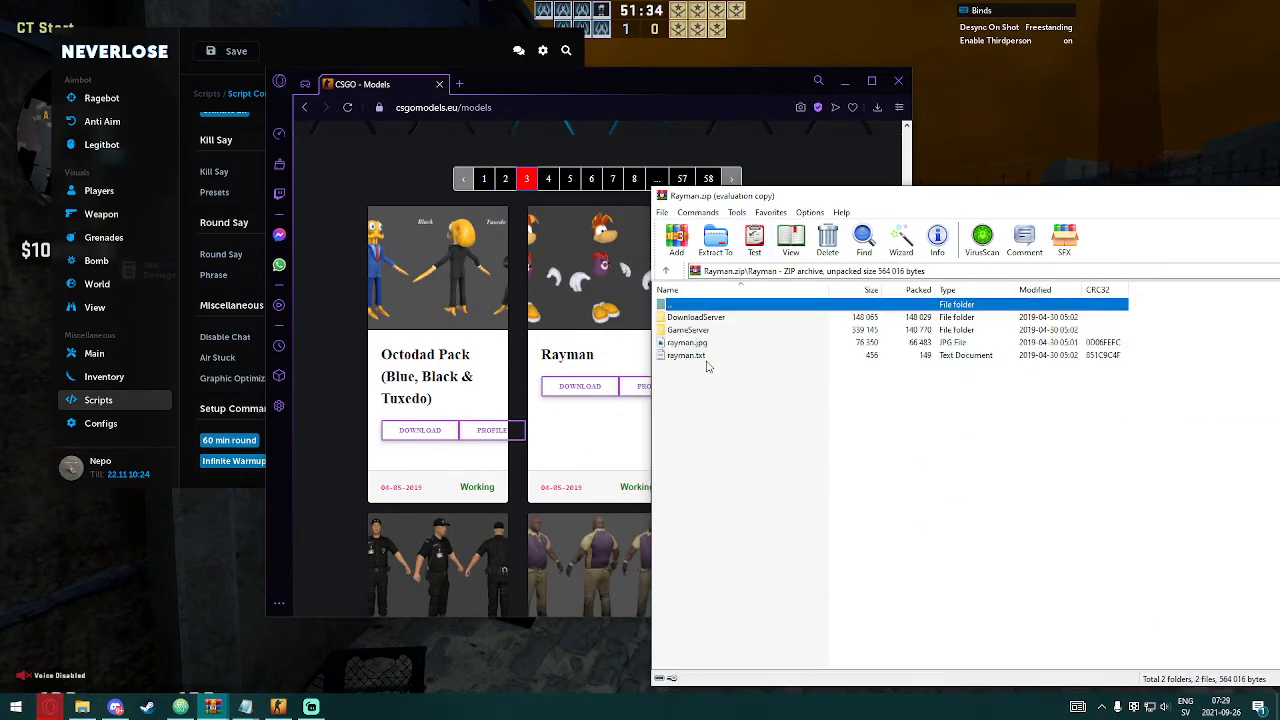
{"action": "double_click", "coordinate": [688, 354]}
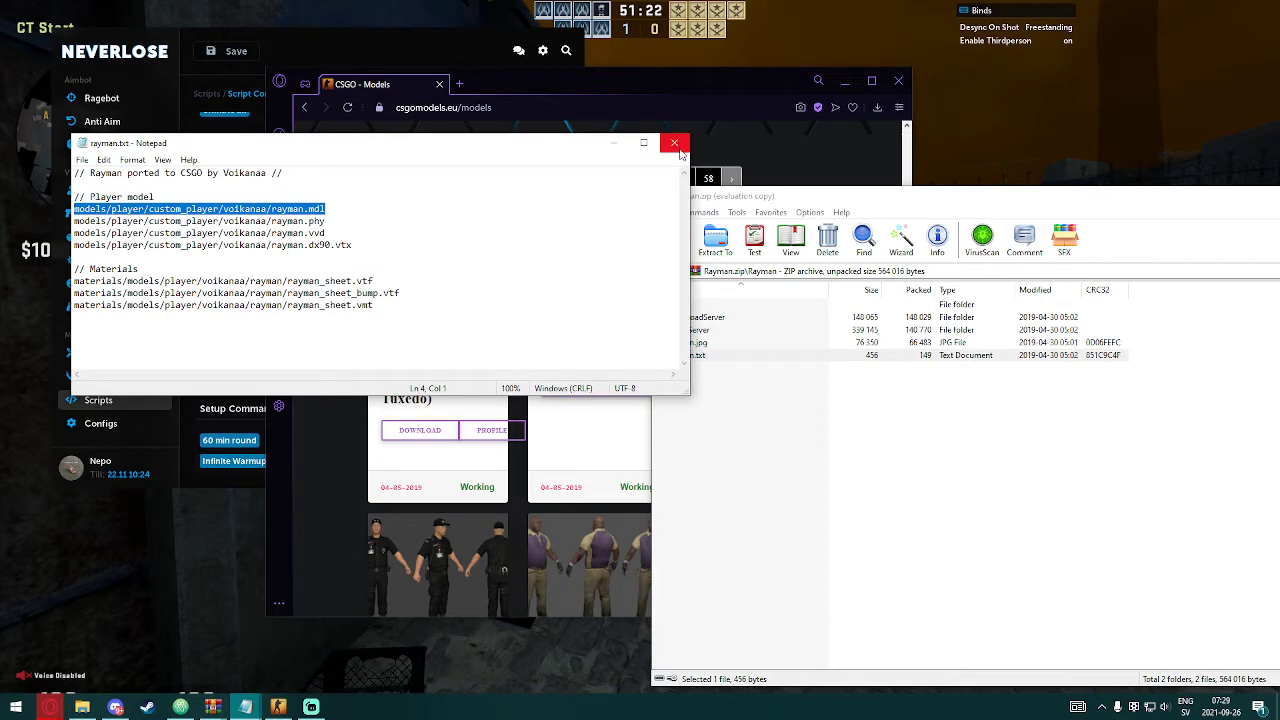
{"action": "left_click", "coordinate": [676, 144]}
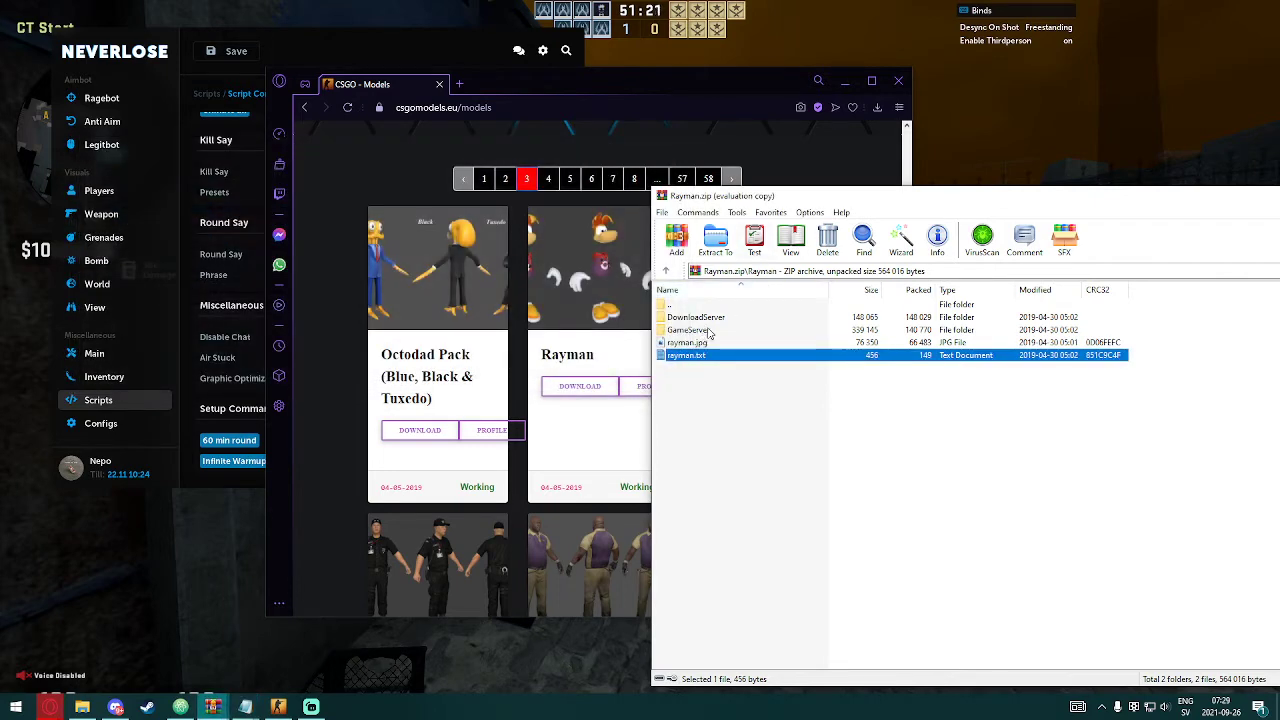
{"action": "double_click", "coordinate": [696, 330]}
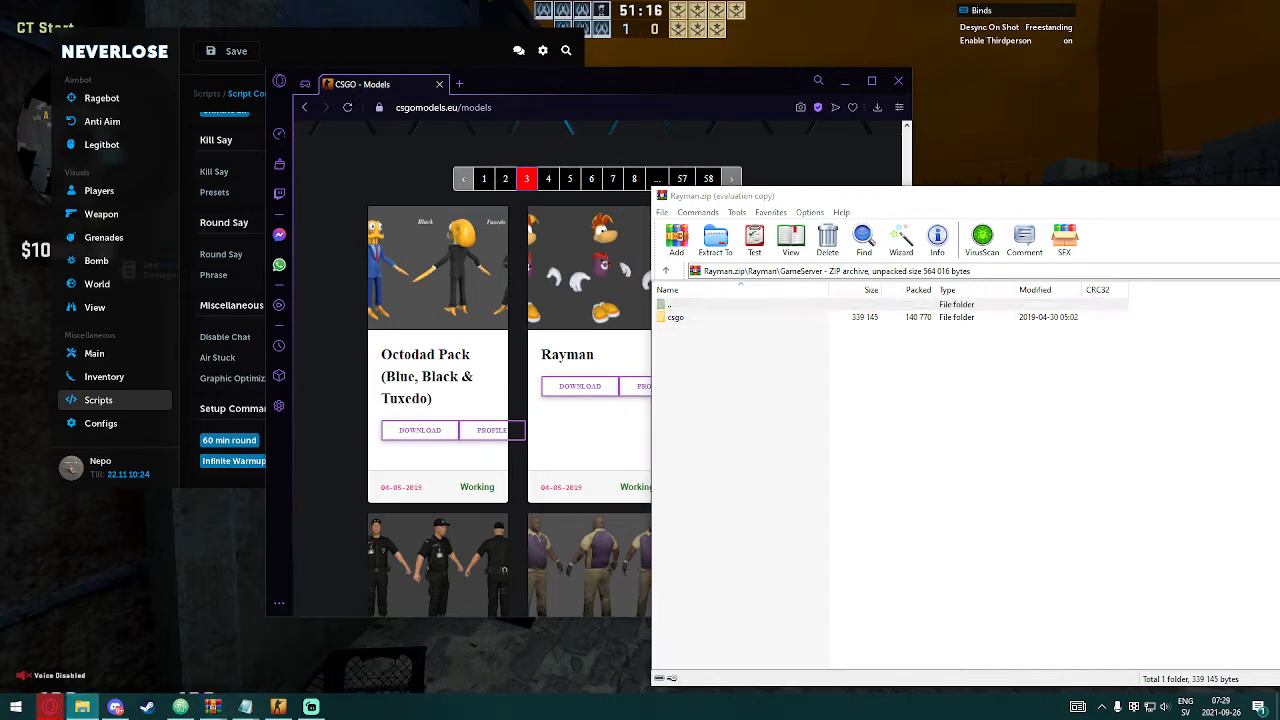
Step: Browse File Explorer into the game's csgo\materials\models\player folder, mirroring the archive
{"action": "left_click", "coordinate": [14, 708]}
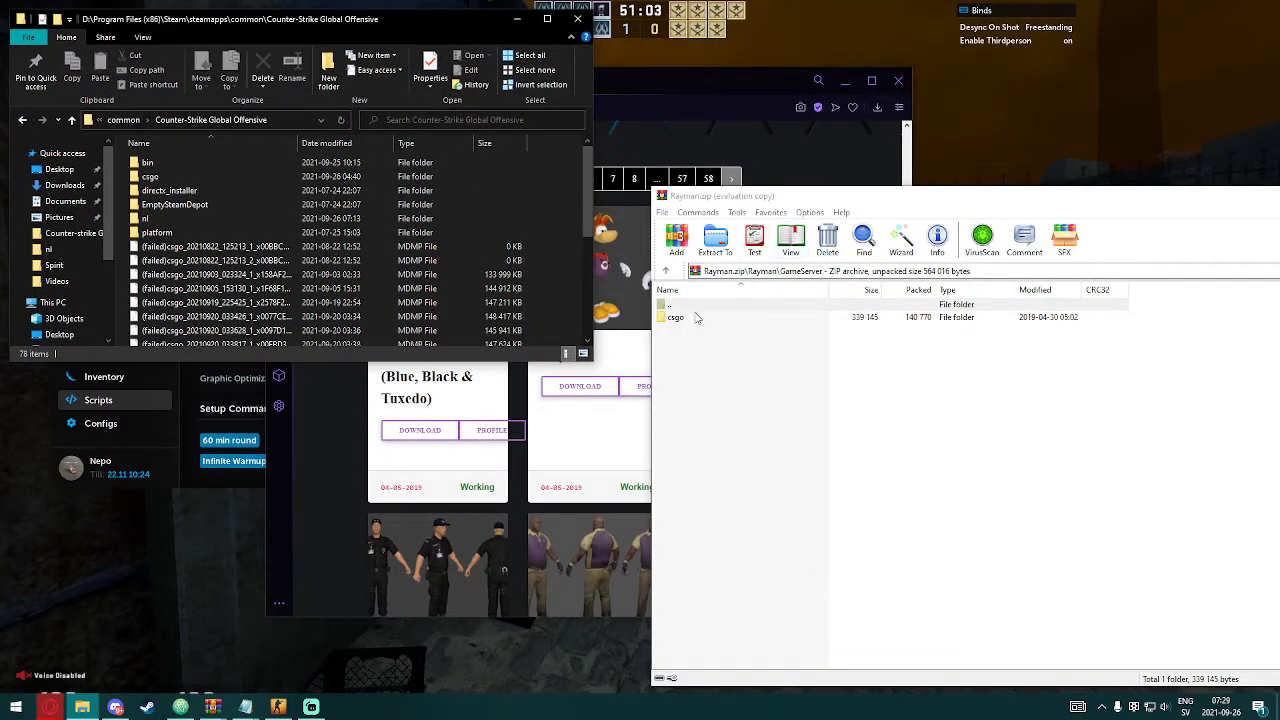
{"action": "double_click", "coordinate": [150, 176]}
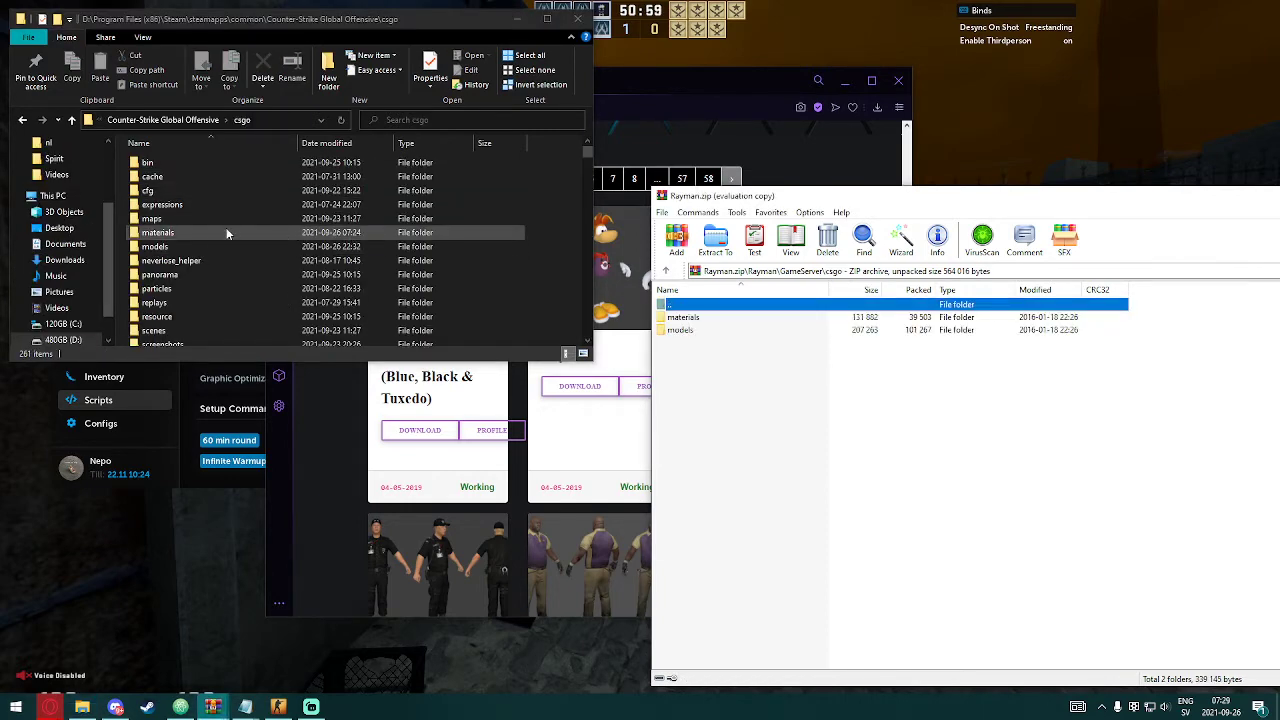
{"action": "double_click", "coordinate": [156, 232]}
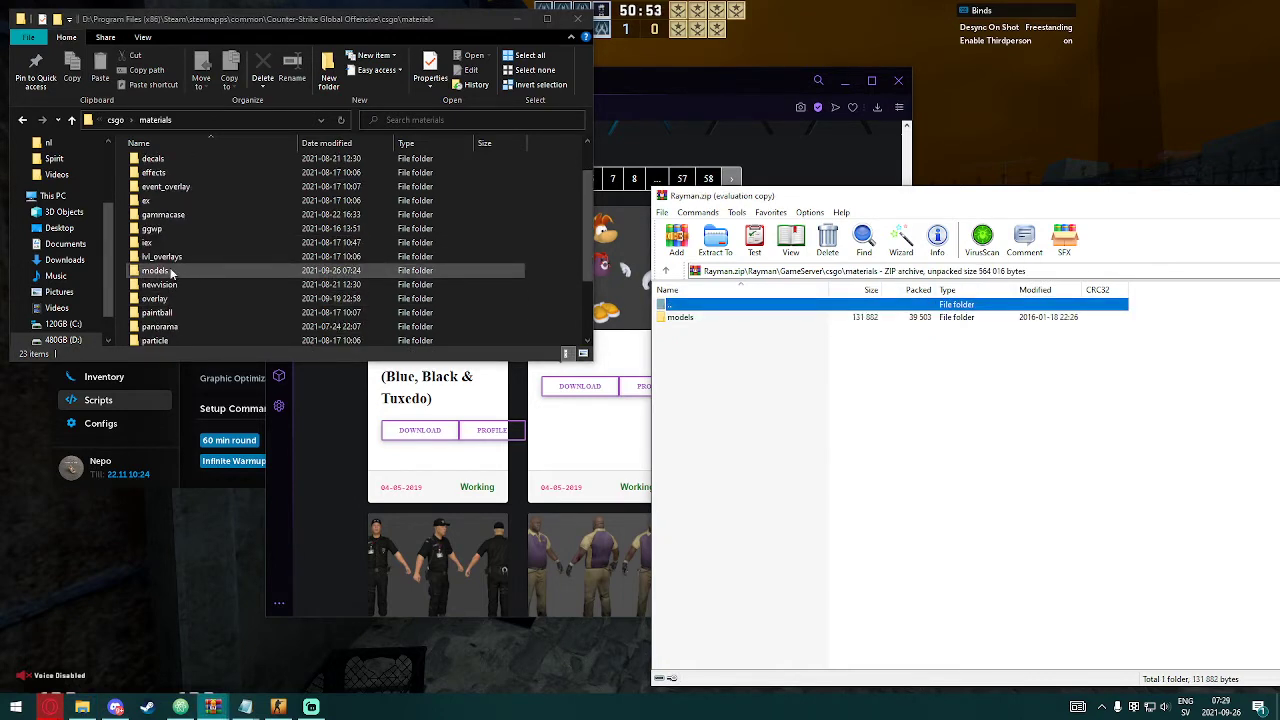
{"action": "double_click", "coordinate": [156, 270]}
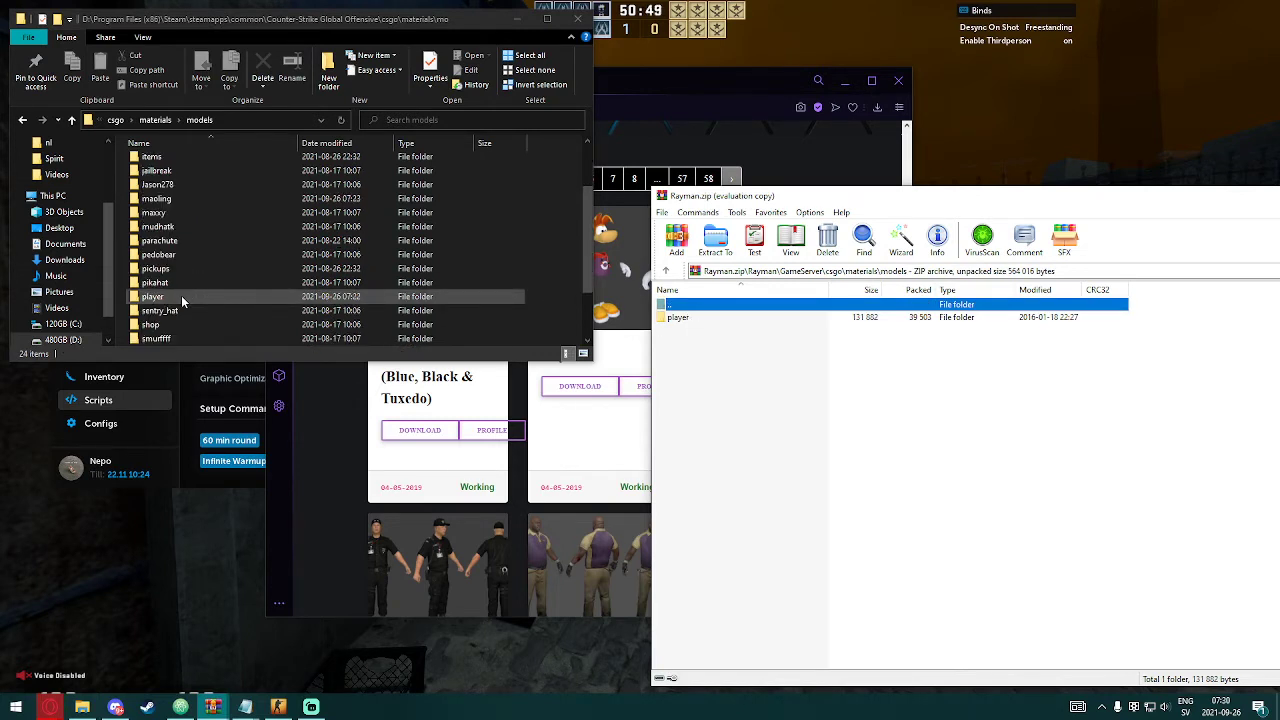
{"action": "double_click", "coordinate": [152, 296]}
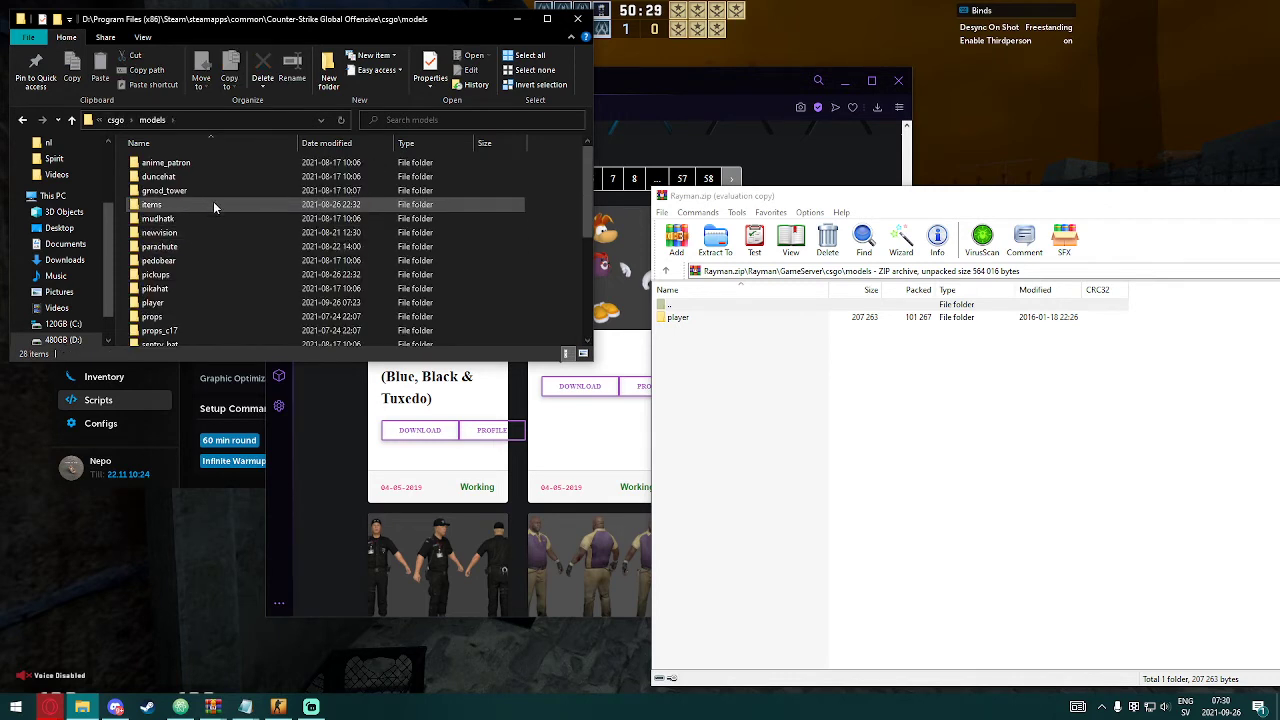
Step: Enter the game's models\player\custom_player folder in File Explorer
{"action": "double_click", "coordinate": [152, 302]}
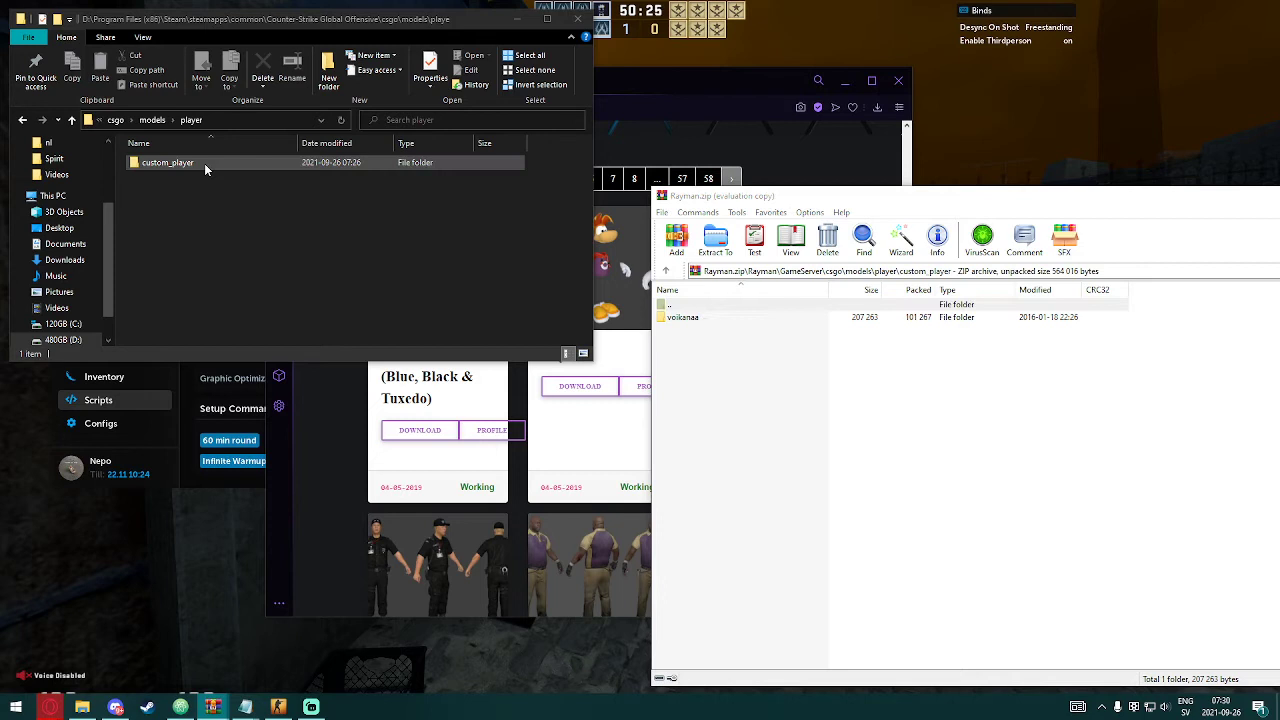
{"action": "double_click", "coordinate": [168, 162]}
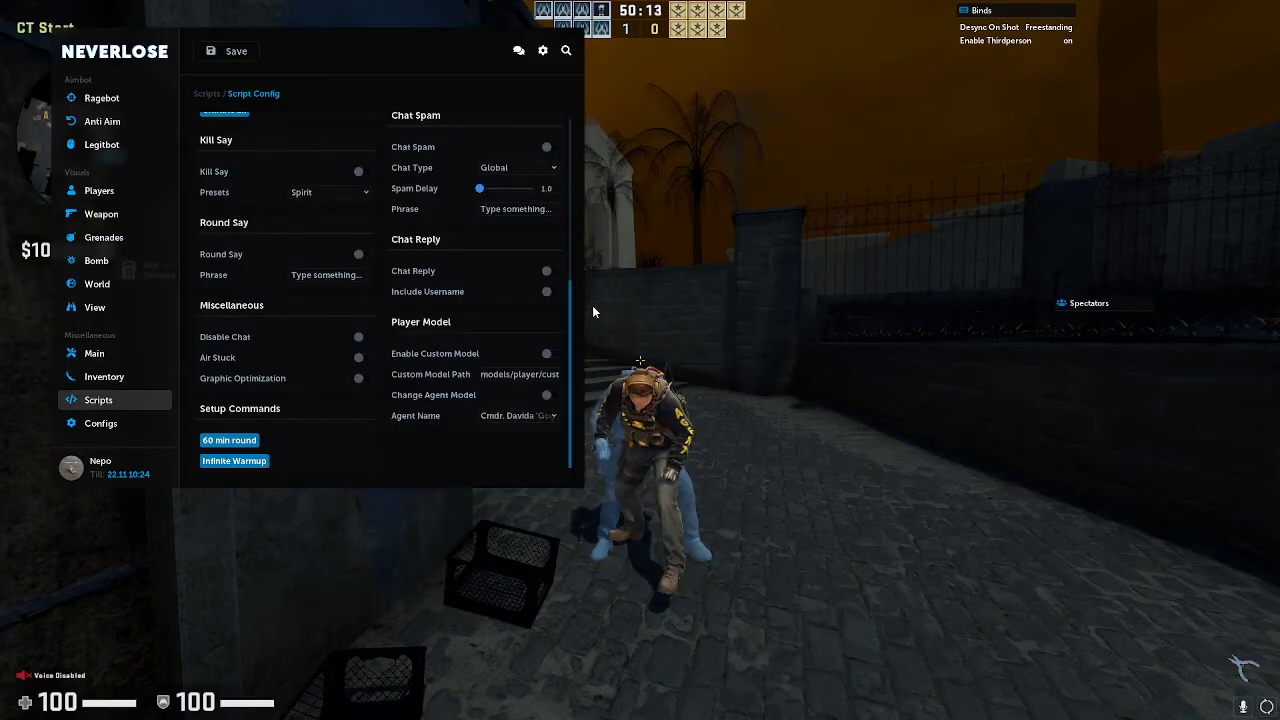
Step: Fill the Custom Model Path with the Rayman .mdl and enable it, making the character Rayman
{"action": "left_click", "coordinate": [518, 374]}
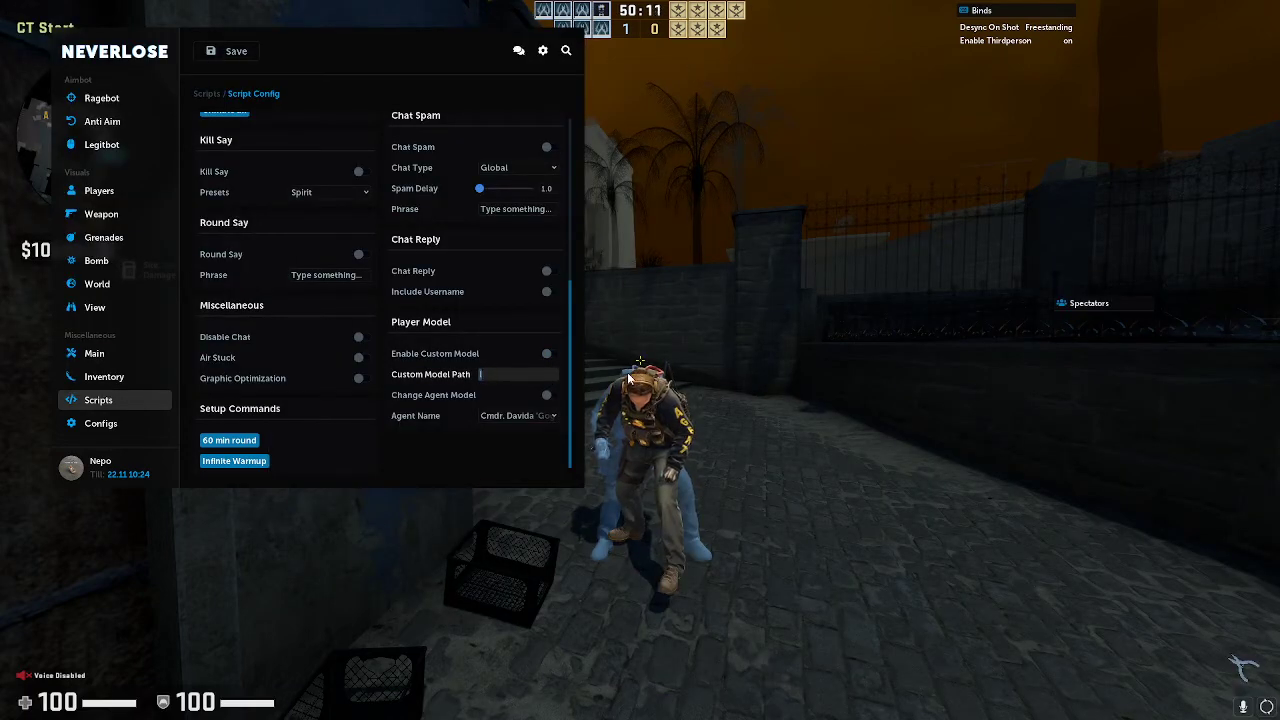
{"action": "left_click", "coordinate": [546, 352]}
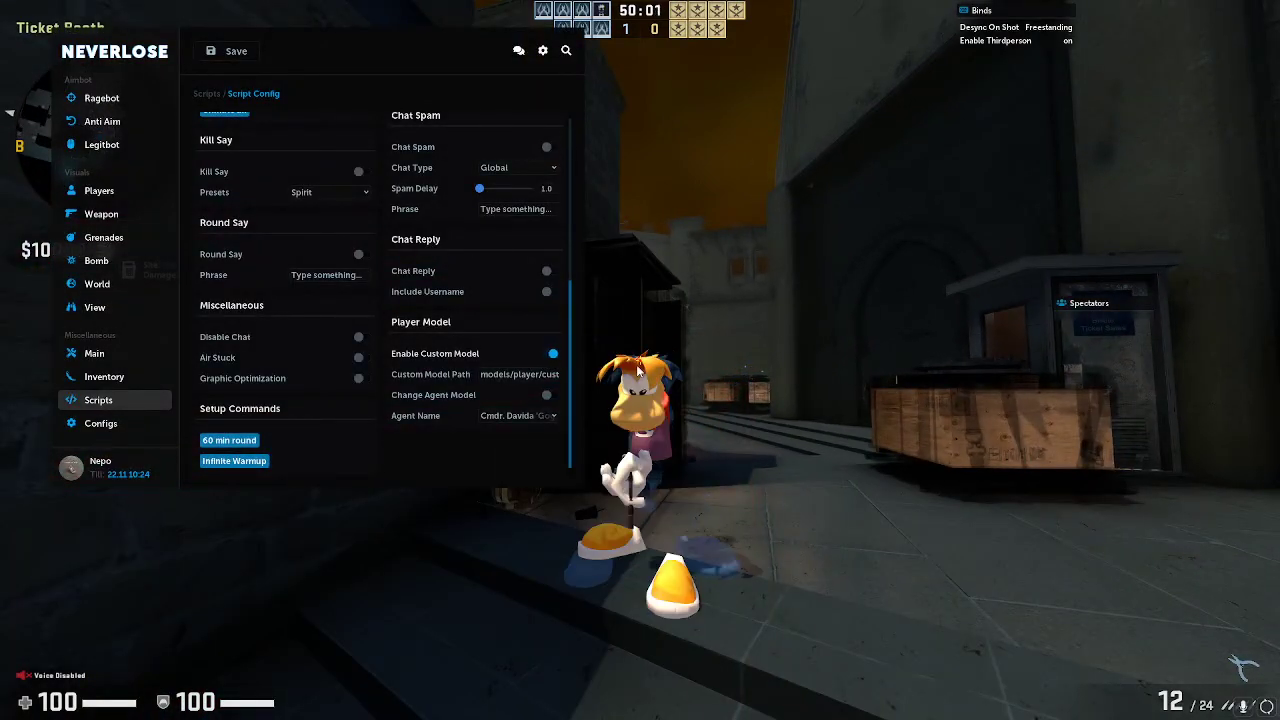
{"action": "left_click", "coordinate": [552, 352]}
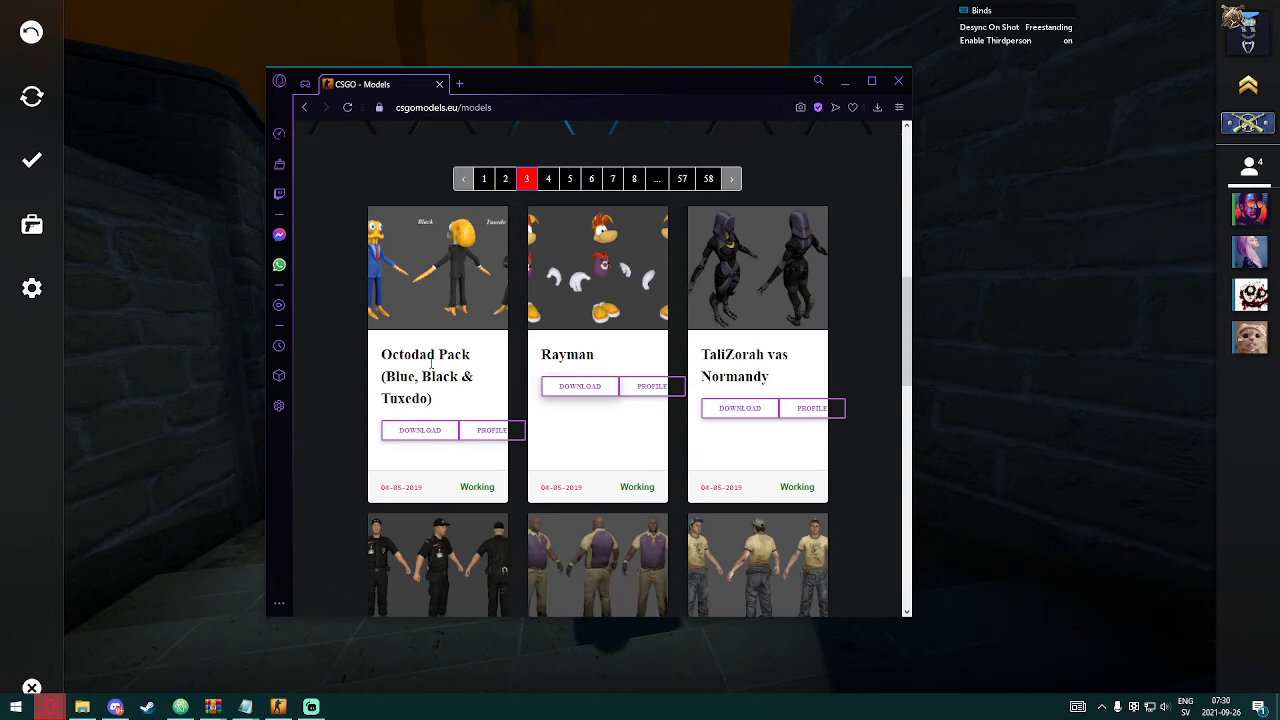
Step: Scroll csgomodels.eu back to the first models page listing Shinji Plugsuit and others
{"action": "scroll", "scroll_direction": "down", "scroll_amount": 3}
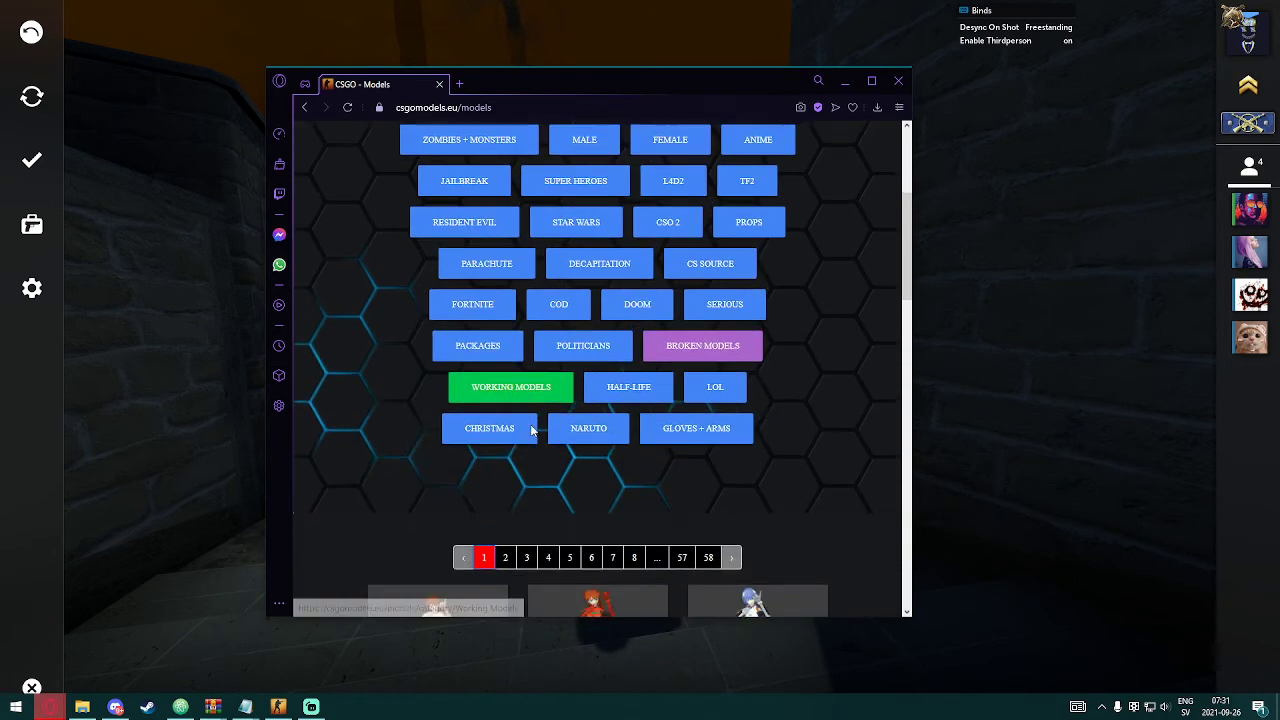
{"action": "scroll", "scroll_direction": "down", "scroll_amount": 3}
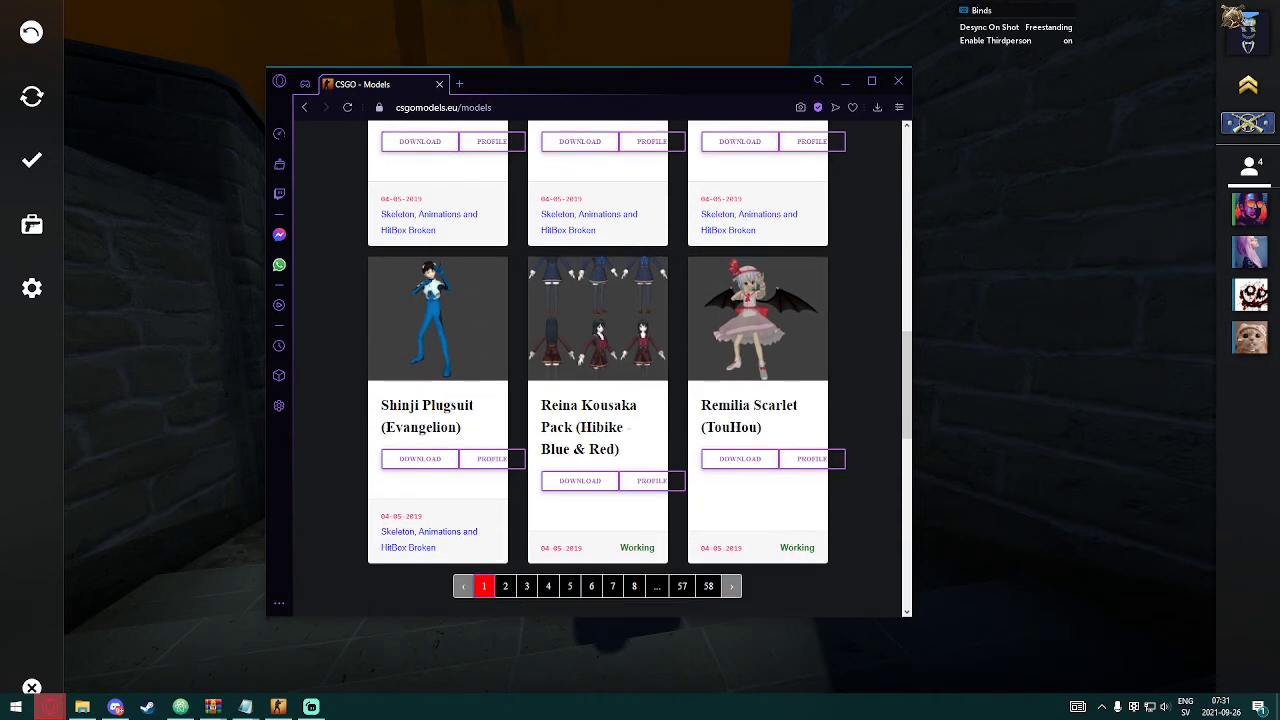